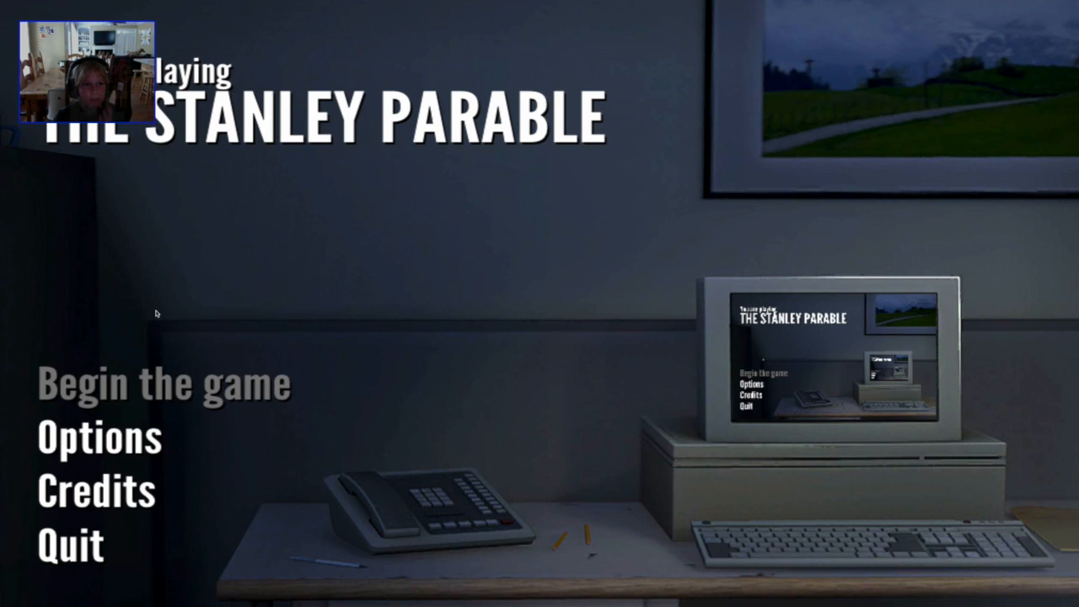
mouse_move(165, 384)
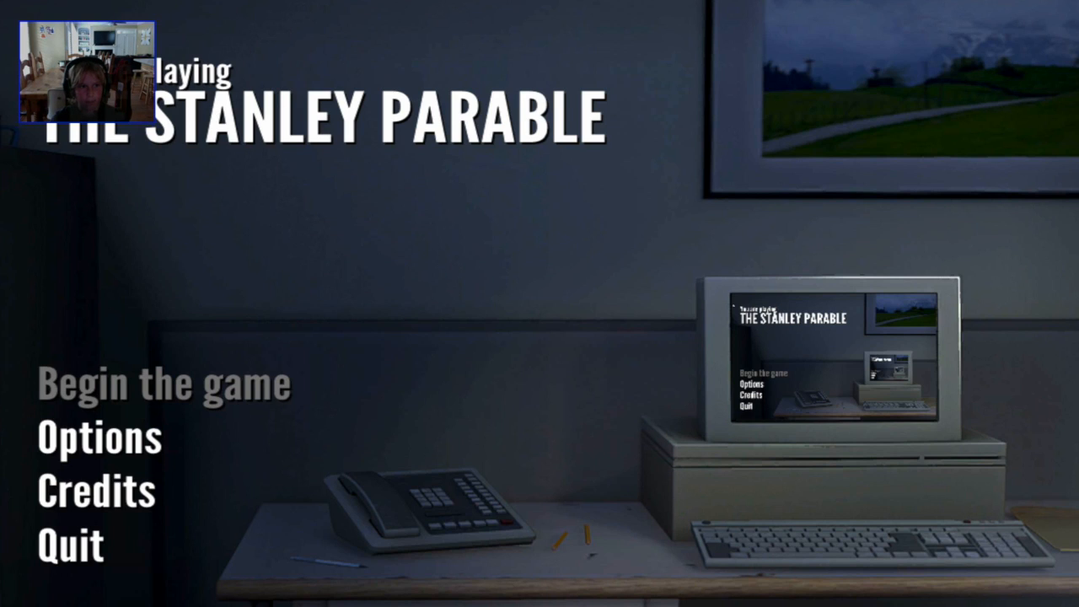
mouse_move(56, 182)
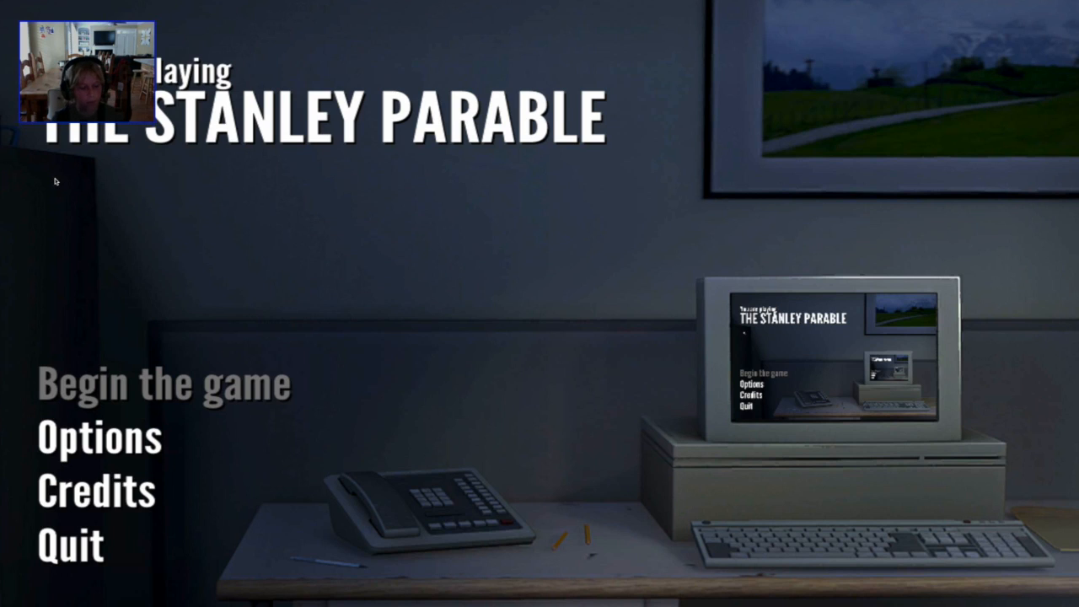
mouse_move(596, 288)
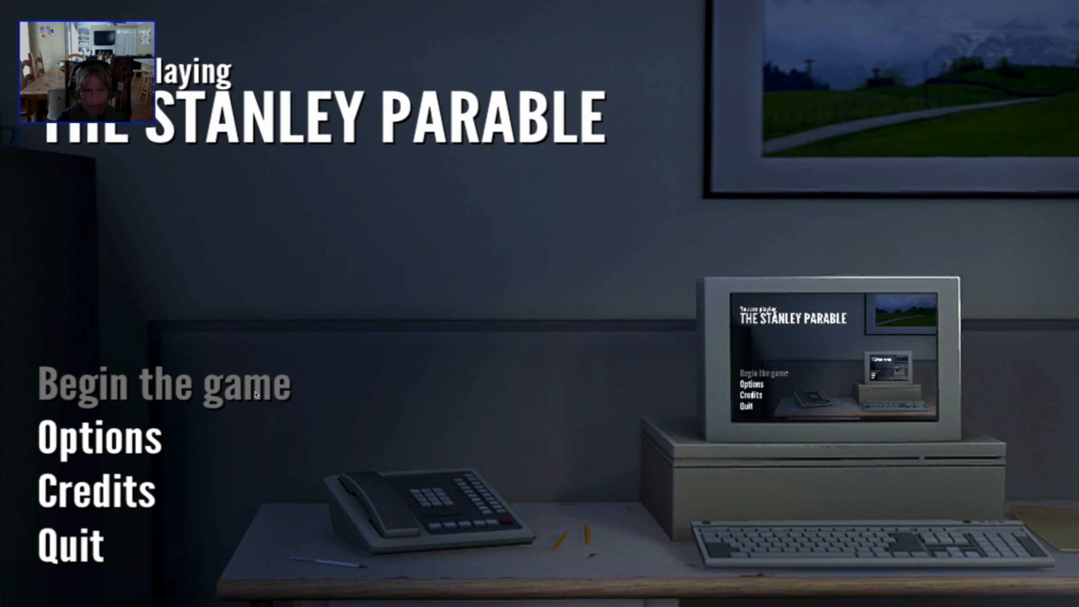
- Begin a new playthrough and walk to the door keypad
click(162, 385)
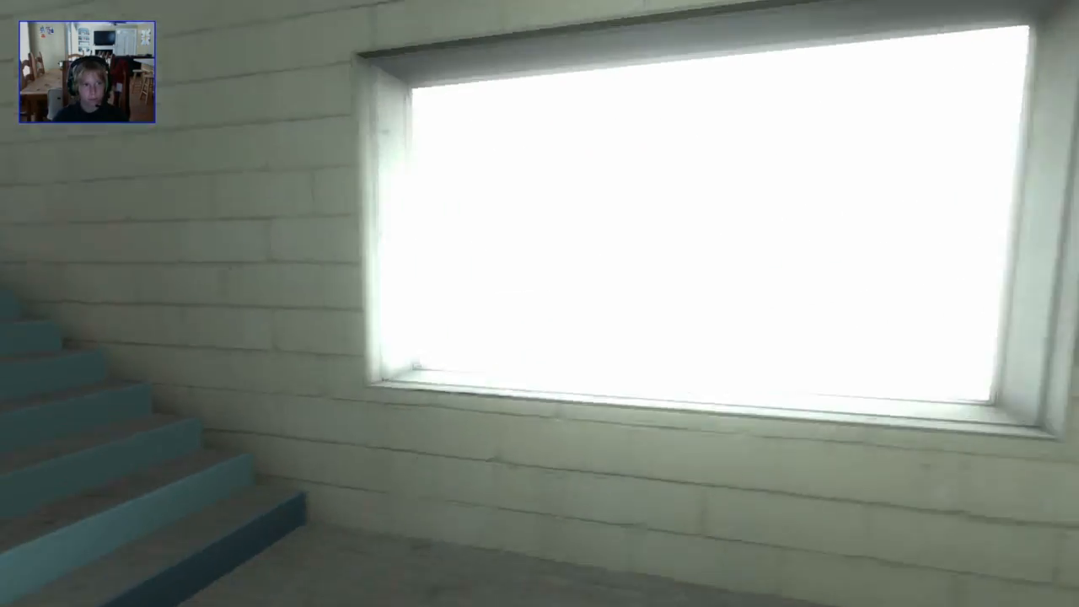
mouse_move(539, 304)
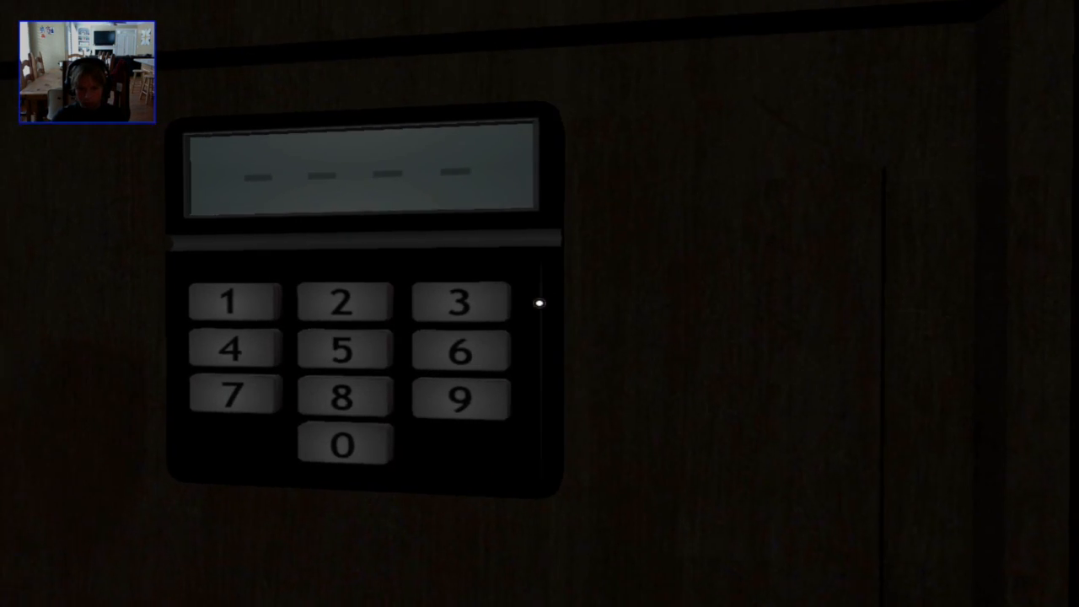
- Enter the door code on the keypad, starting with digit 2
click(342, 302)
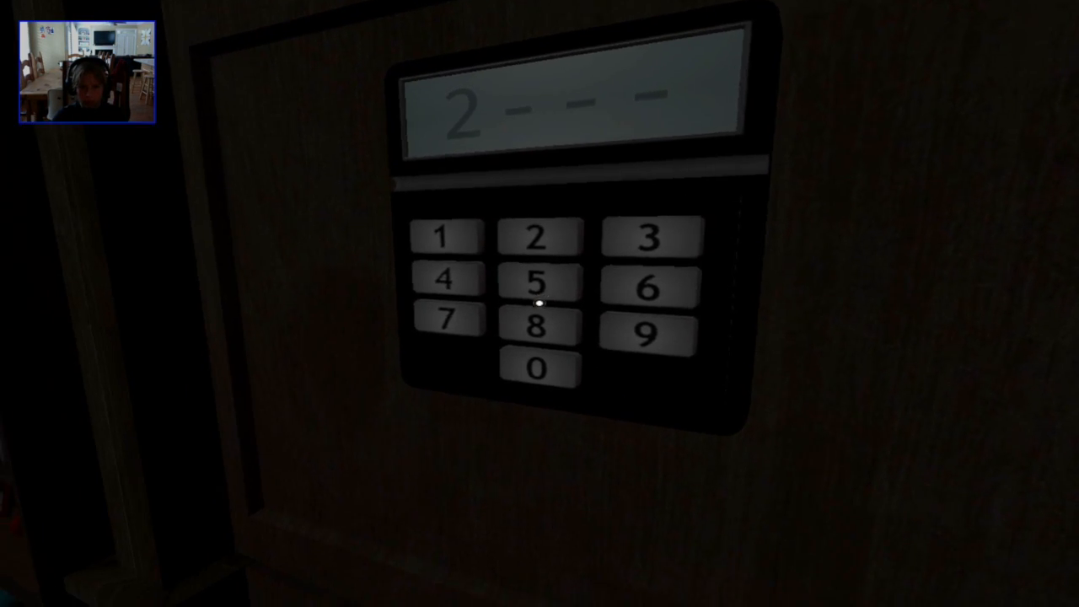
click(539, 325)
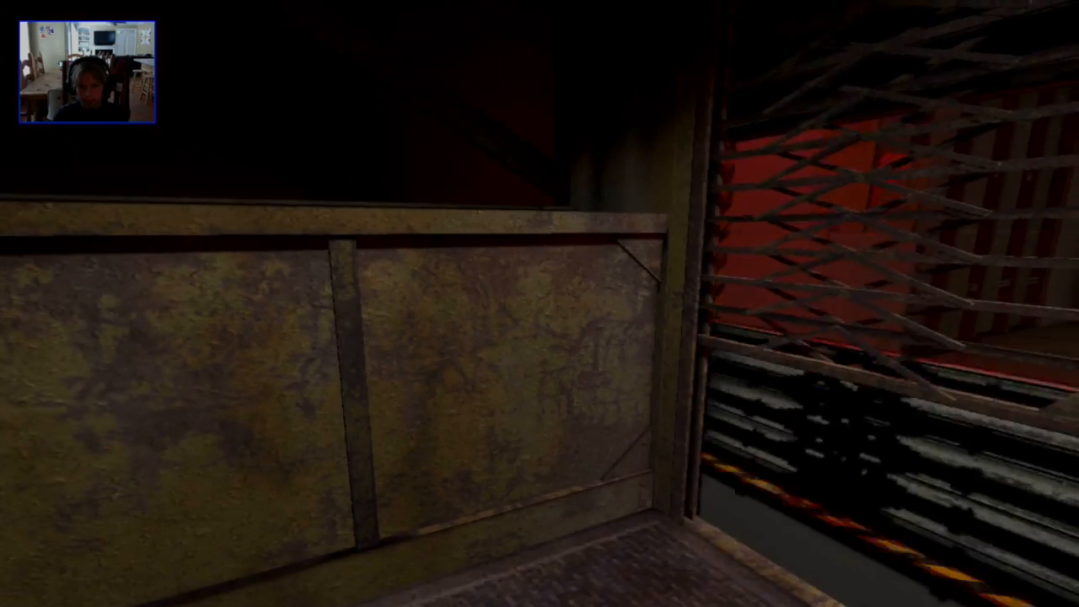
mouse_move(540, 303)
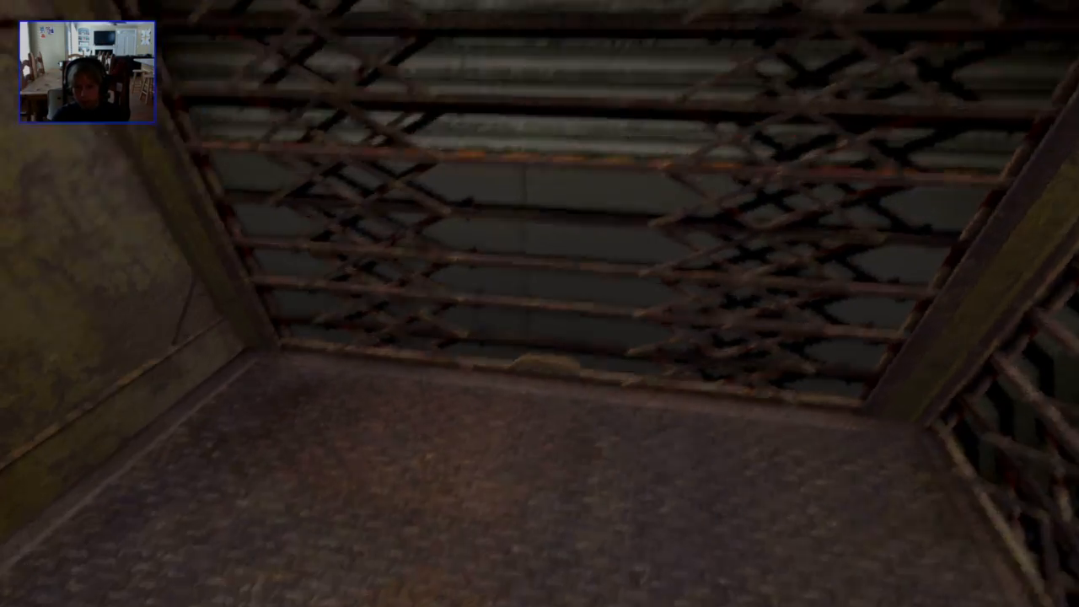
mouse_move(540, 303)
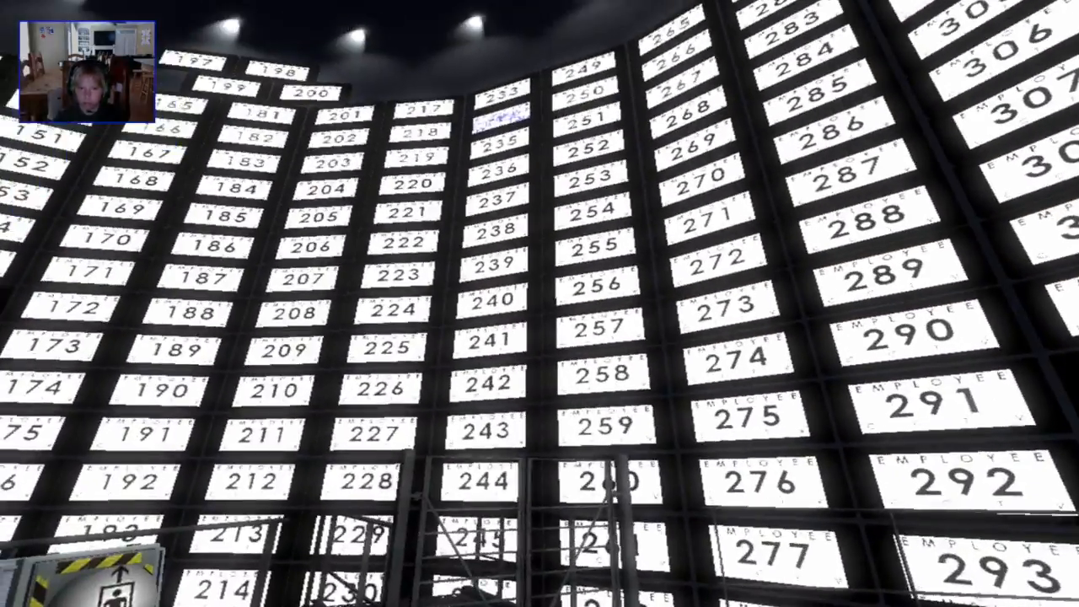
mouse_move(540, 421)
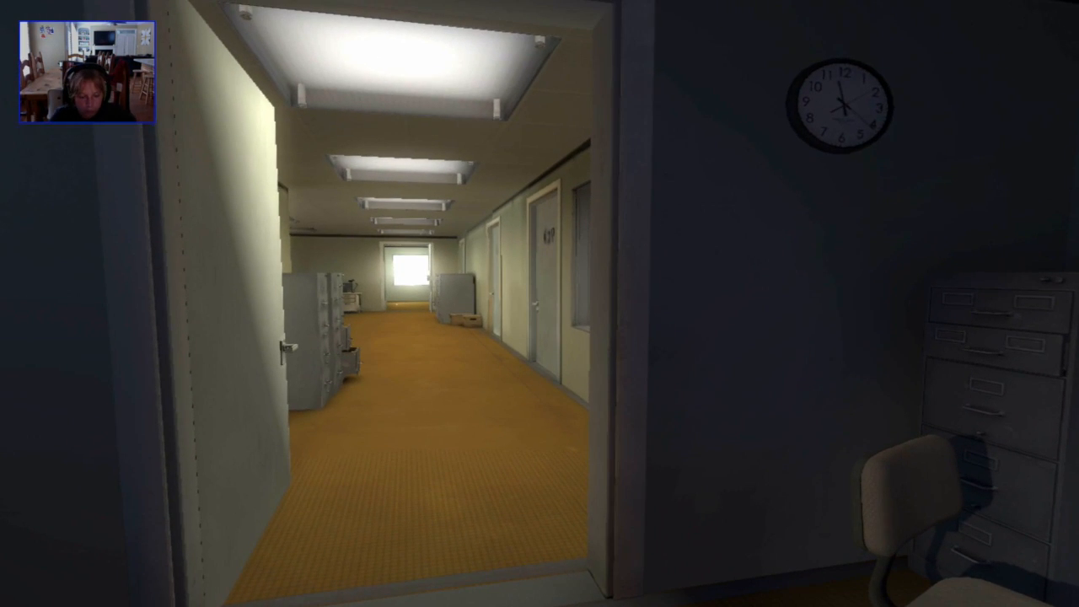
- Leave the level and return to the main menu
key(Escape)
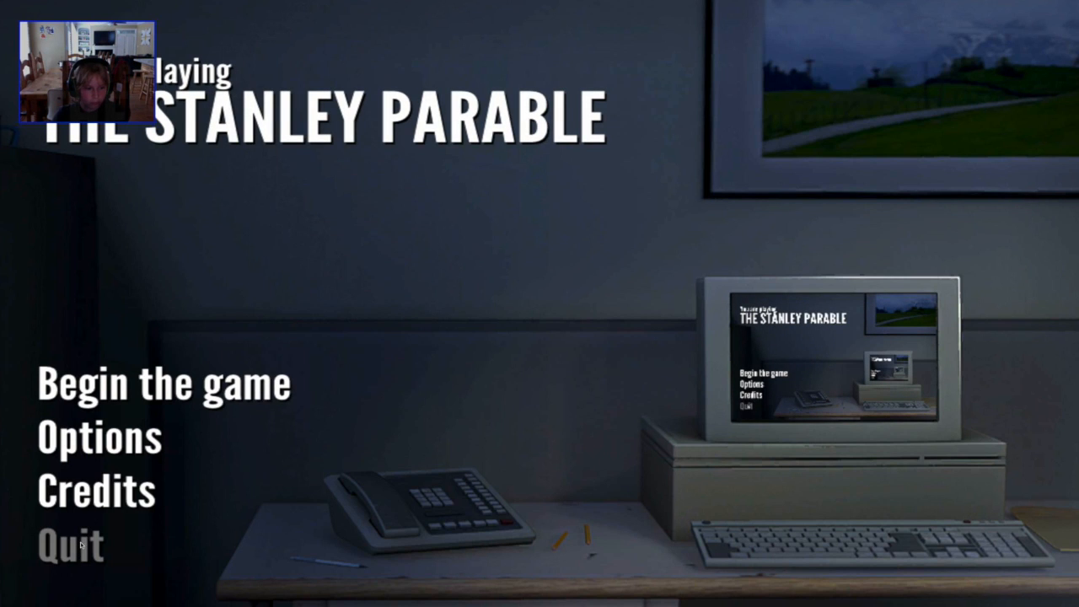
mouse_move(130, 557)
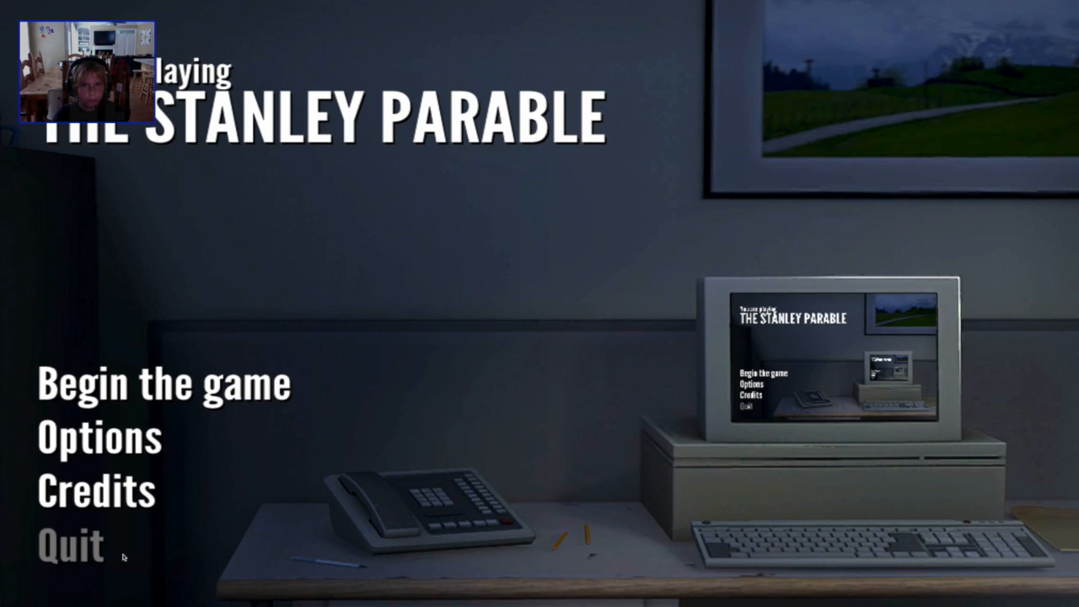
mouse_move(155, 455)
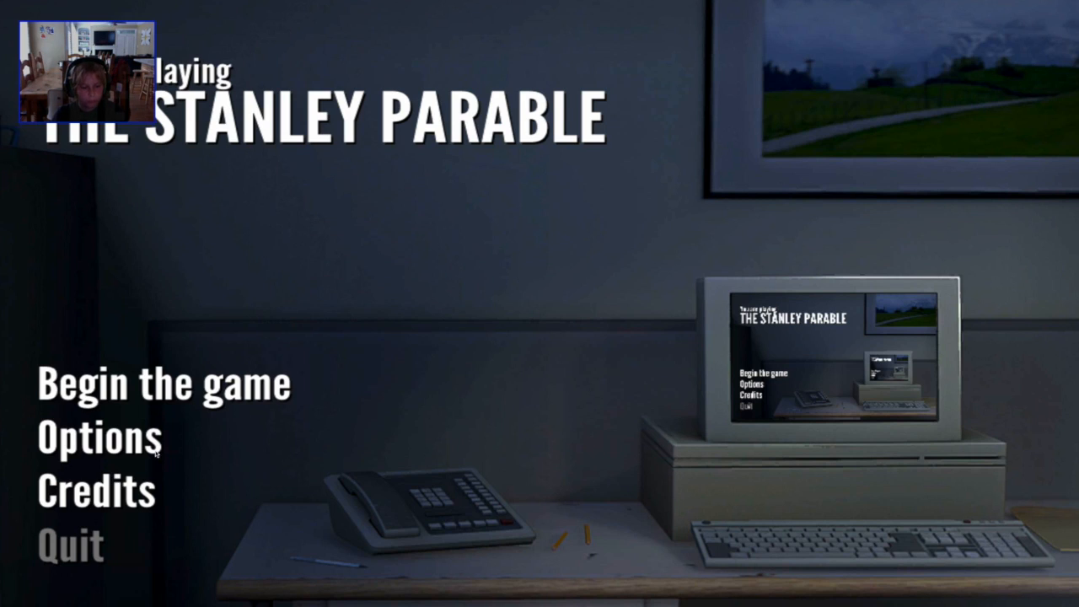